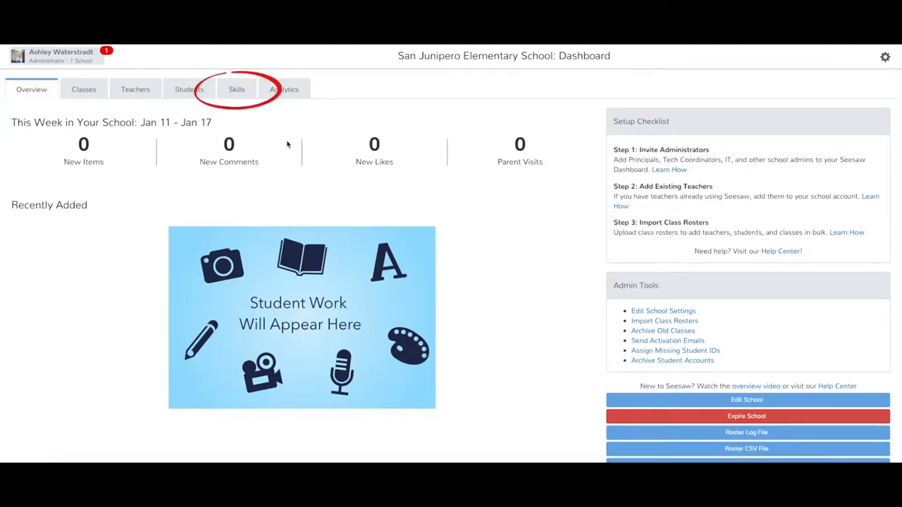
# Go to the school dashboard's Skills tab to reach the Import Skills instructions
pyautogui.click(237, 89)
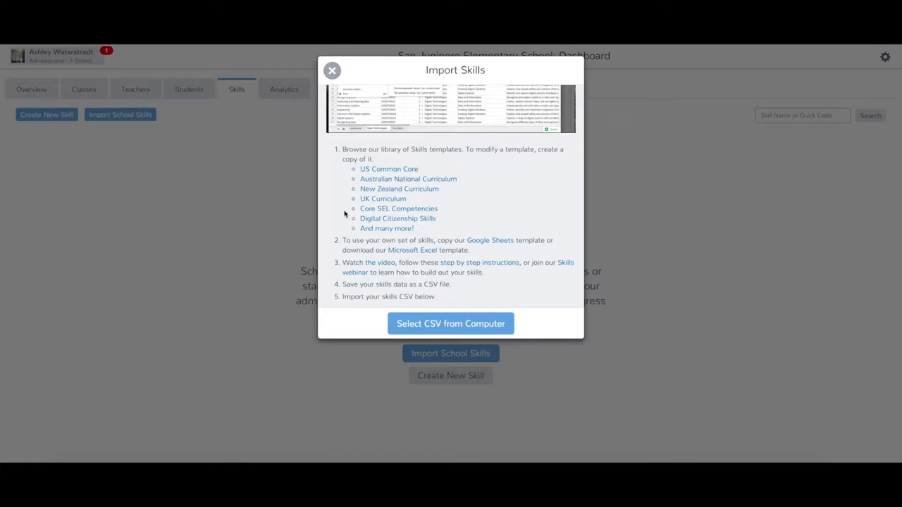
pyautogui.moveTo(491, 240)
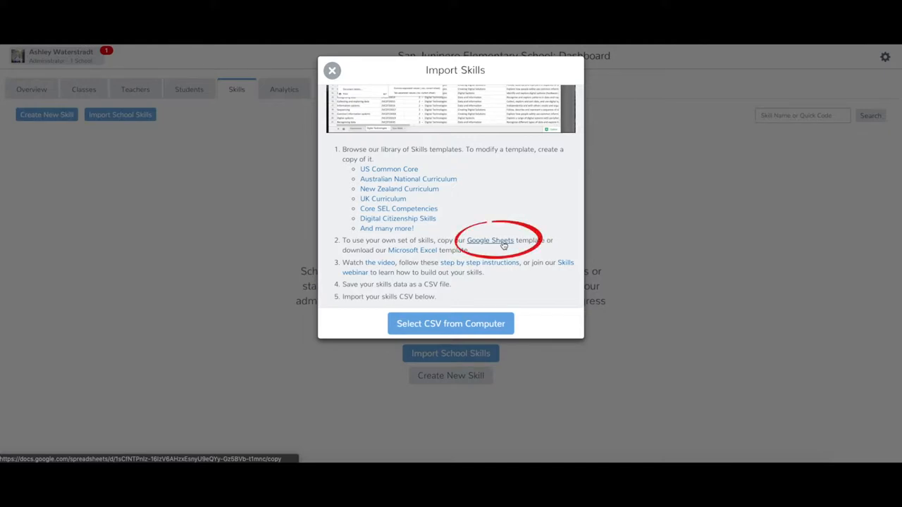
# Create a personal Google Sheets copy of the Seesaw for Schools Skills Template
pyautogui.click(491, 240)
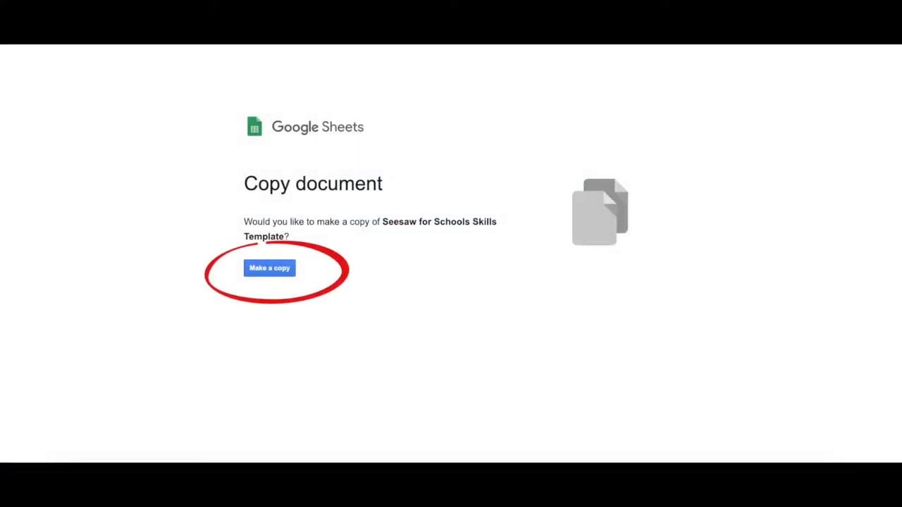
pyautogui.click(269, 268)
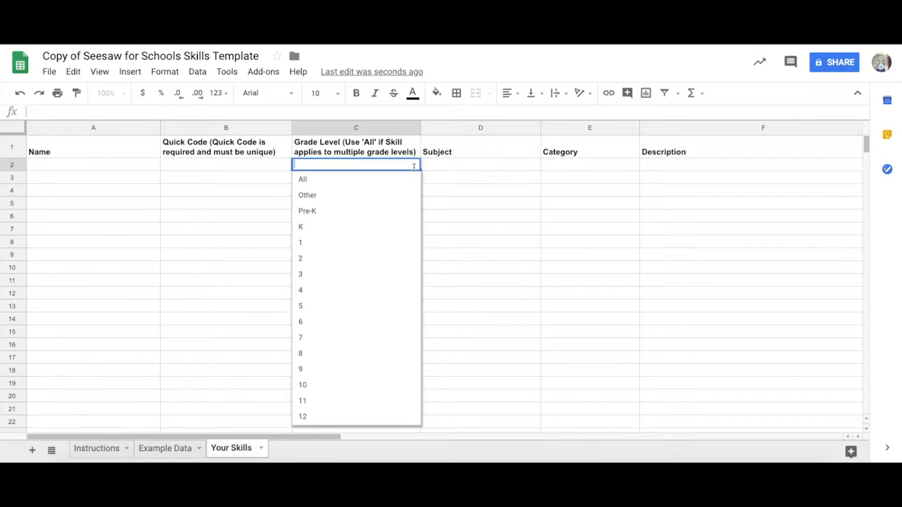
pyautogui.moveTo(444, 182)
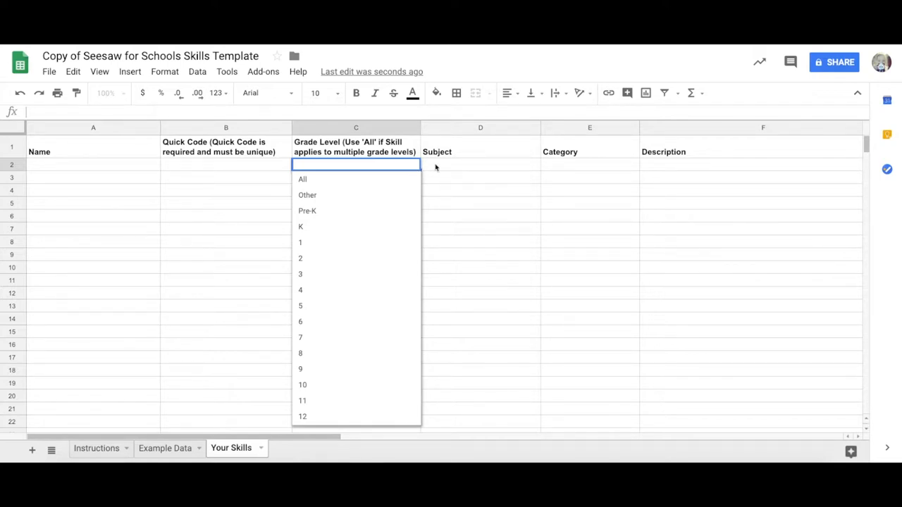
# Dismiss the Grade Level dropdown so the 18 grade 3 ELA and Math skill rows sit in columns A–F
pyautogui.click(479, 164)
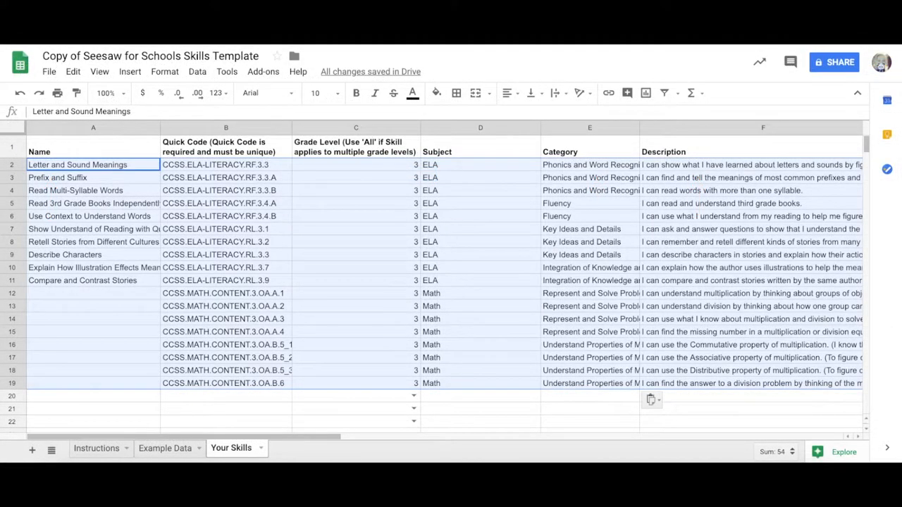
pyautogui.moveTo(492, 331)
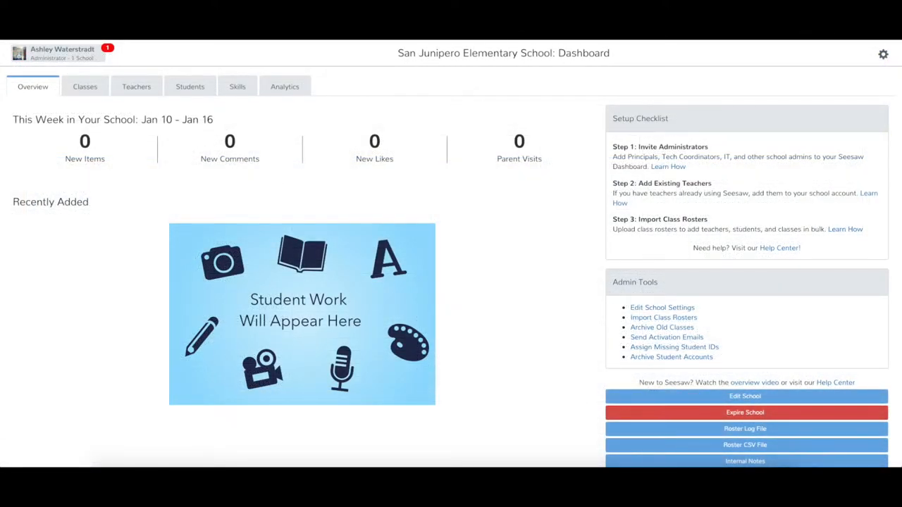
# Start Import School Skills from the Skills tab and choose a skills CSV from the computer
pyautogui.click(237, 86)
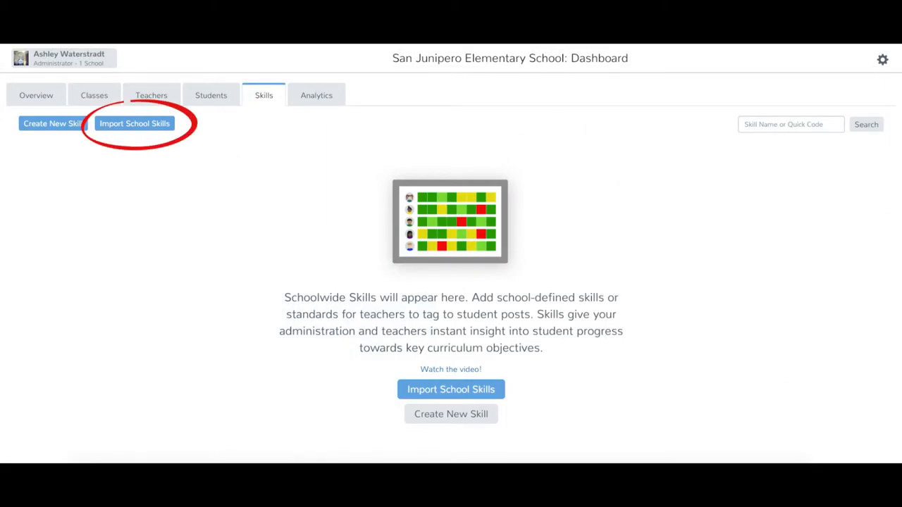
pyautogui.click(134, 124)
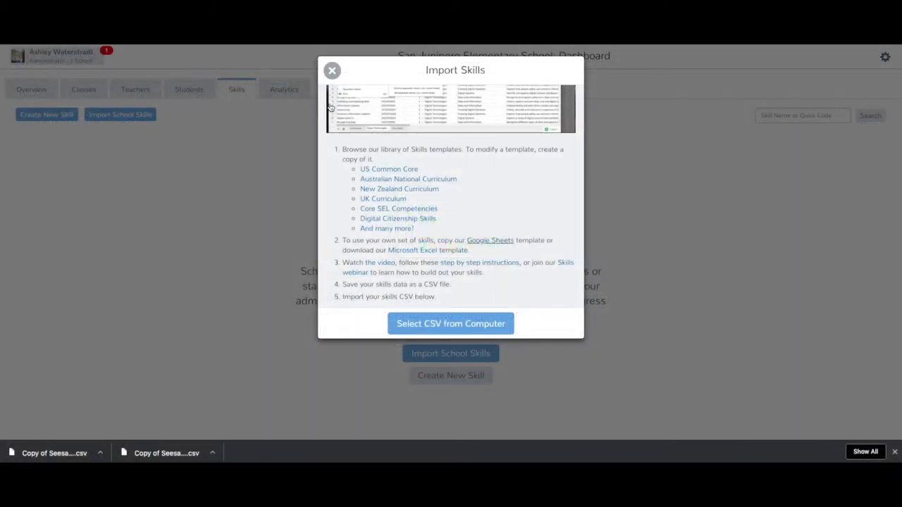
pyautogui.moveTo(451, 323)
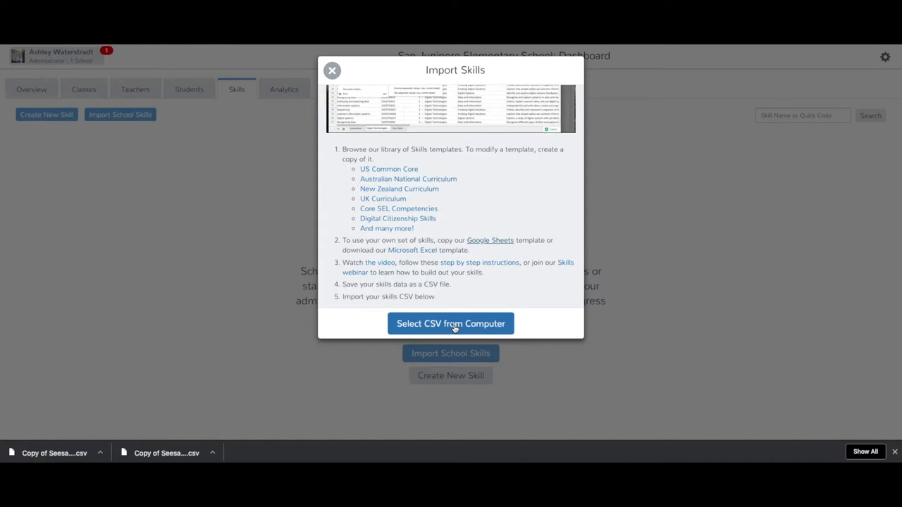
pyautogui.click(451, 323)
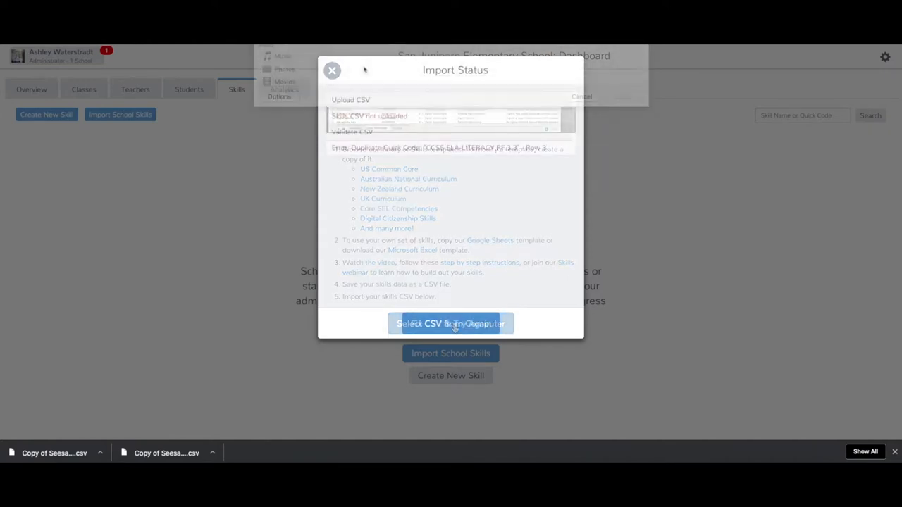
# Upload the CSV, see the duplicate quick code error in row 3, and return via Fix CSV & Try Again
pyautogui.click(451, 322)
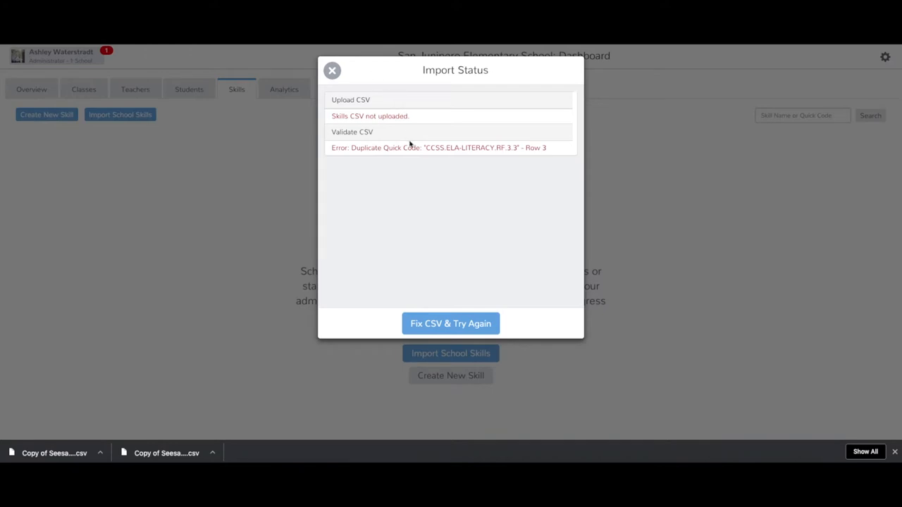
pyautogui.click(451, 323)
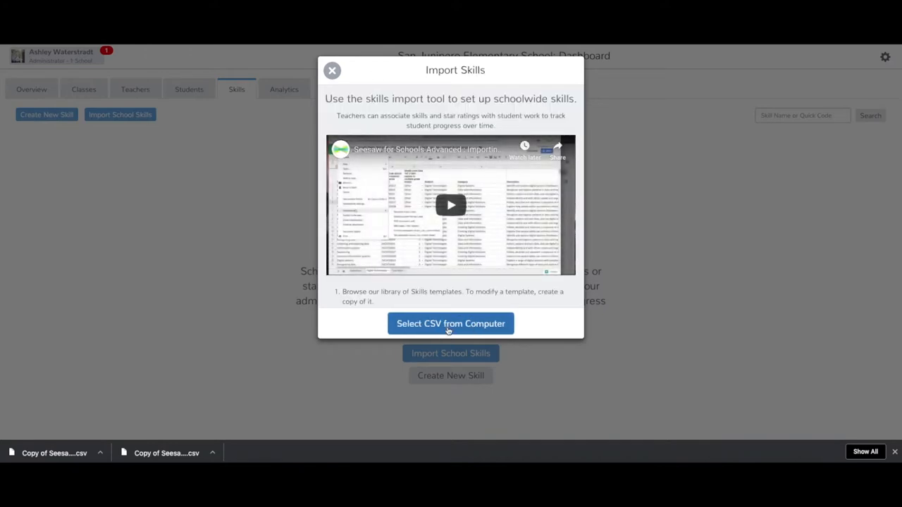
# Upload the corrected CSV and perform the import of its 18 validated new skills
pyautogui.click(451, 323)
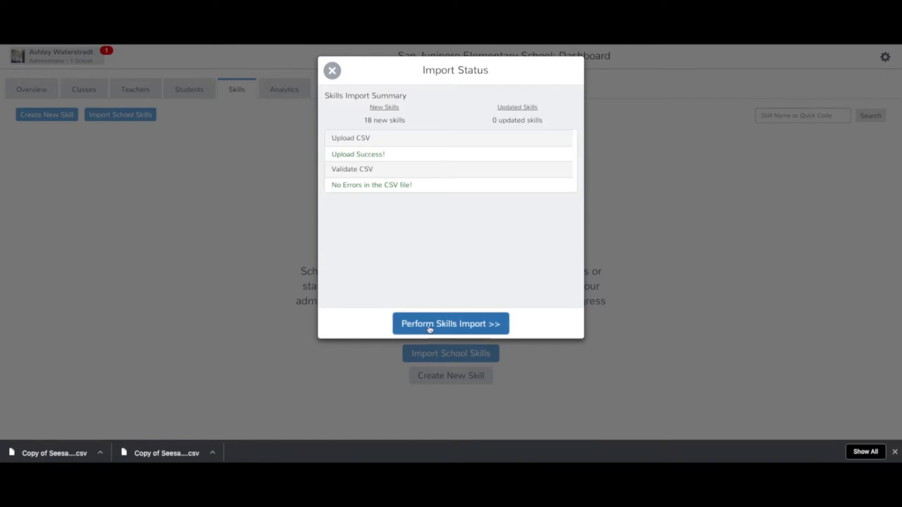
pyautogui.click(451, 323)
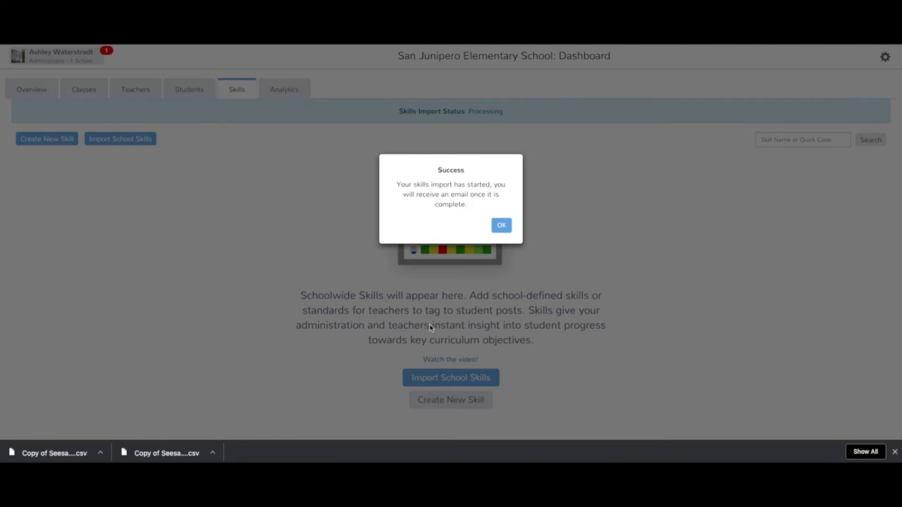
pyautogui.click(501, 226)
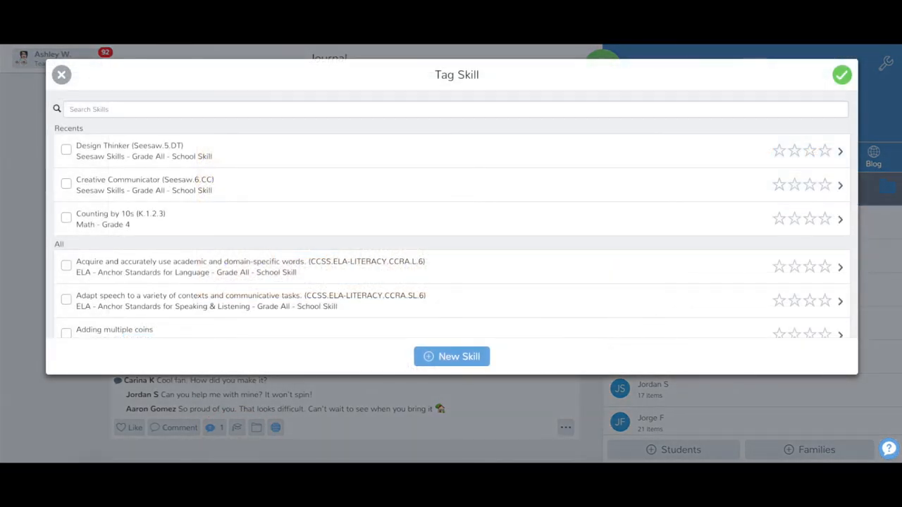
# Show the Skills tab listing the imported grade 3 ELA skills with quick codes and categories
pyautogui.click(62, 75)
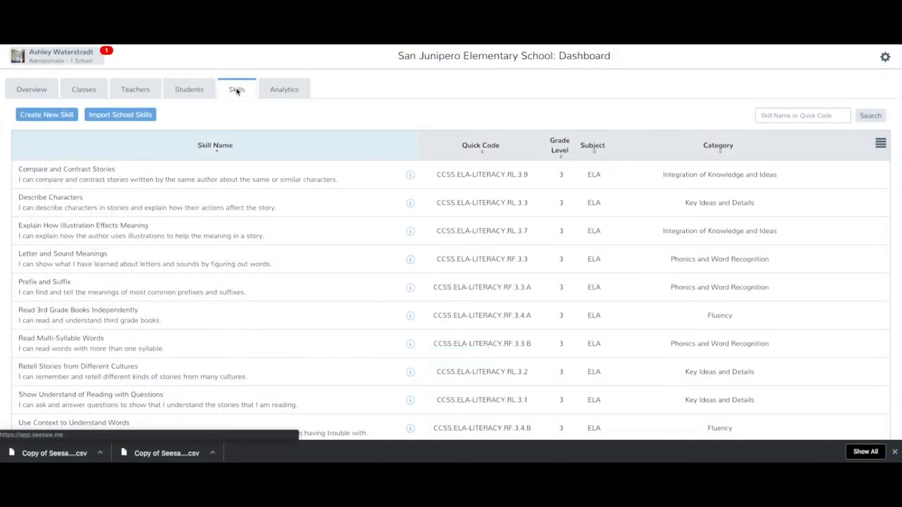